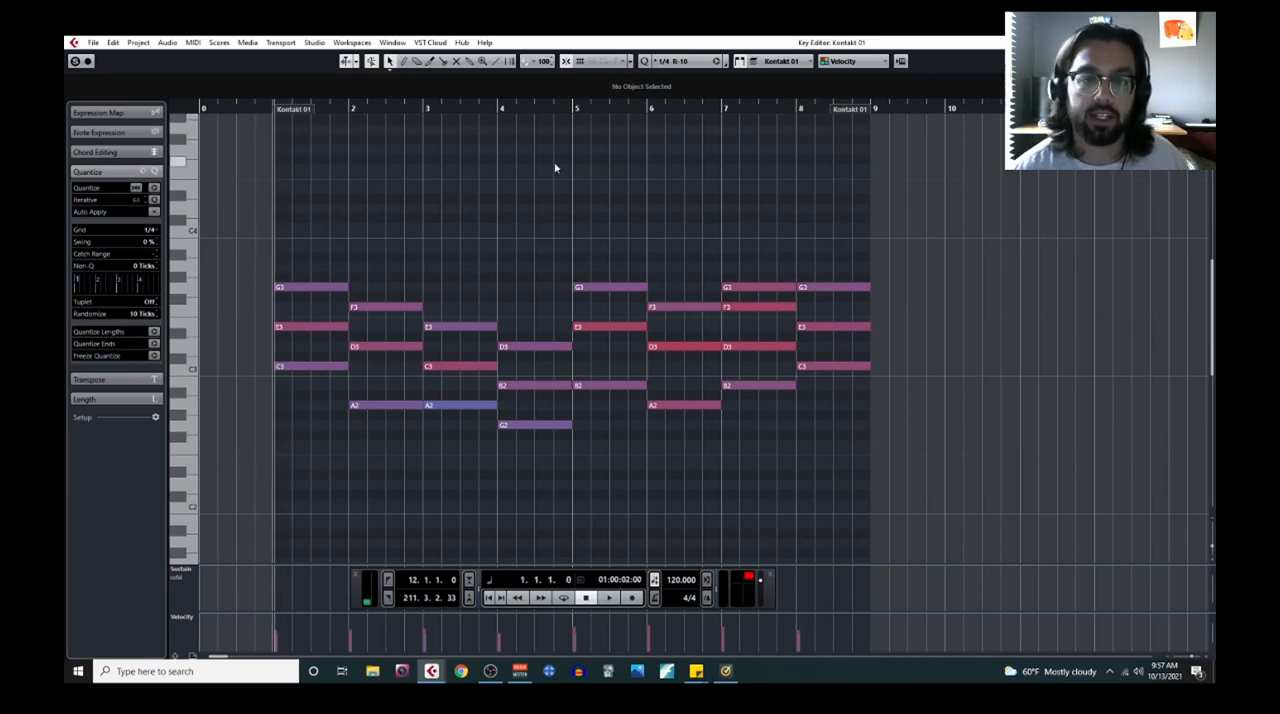
# Draw the E4, G4, F4, D4 eighth-note motif above the bar 1–2 chords.
pyautogui.click(608, 597)
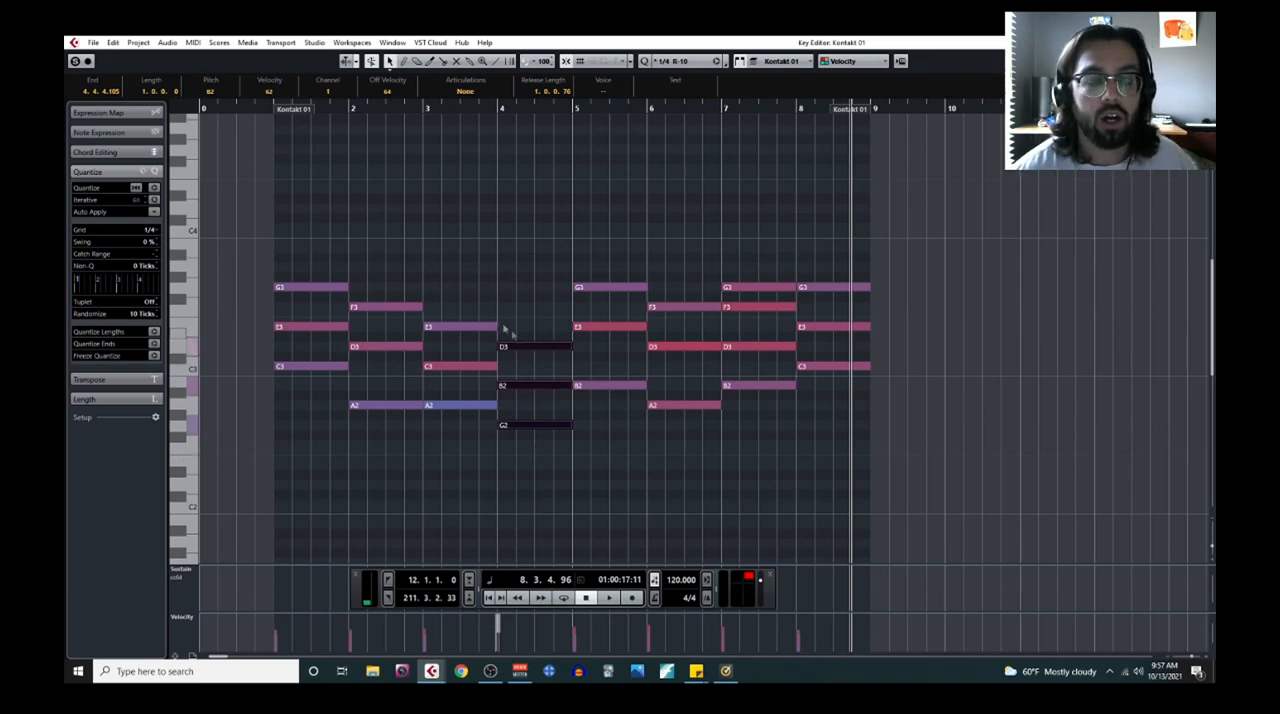
pyautogui.moveTo(333, 240)
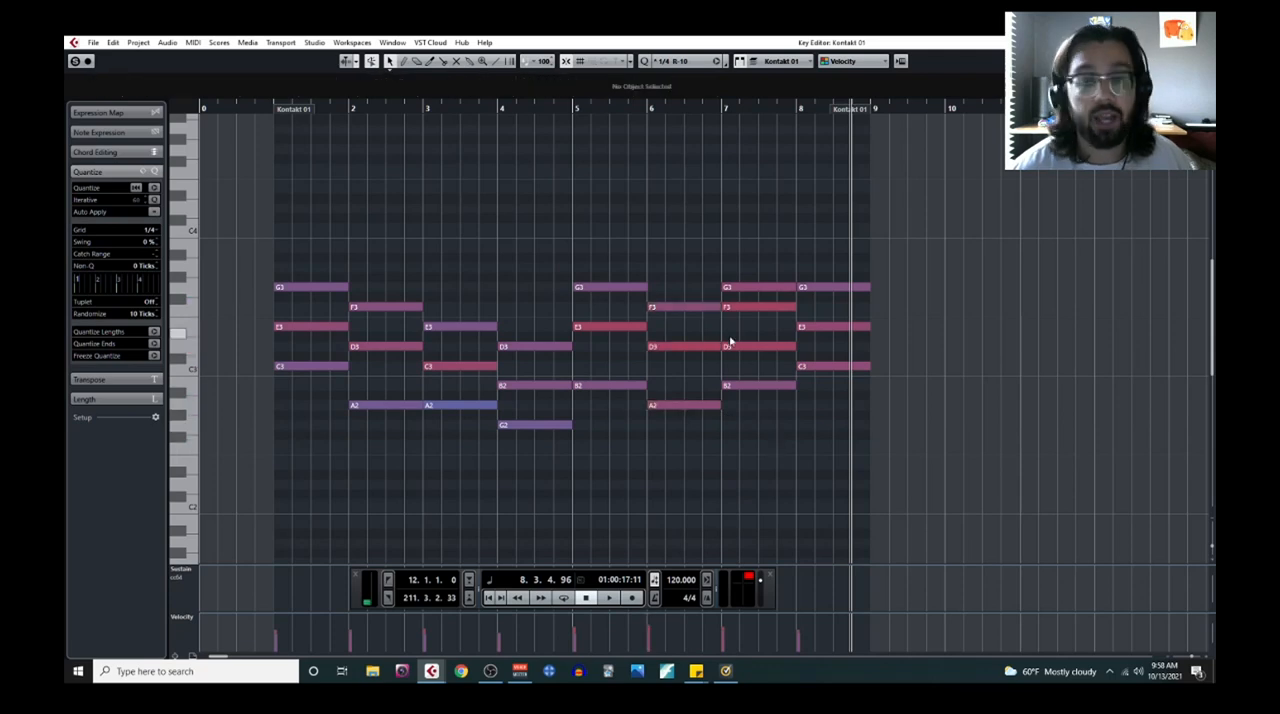
pyautogui.moveTo(395, 265)
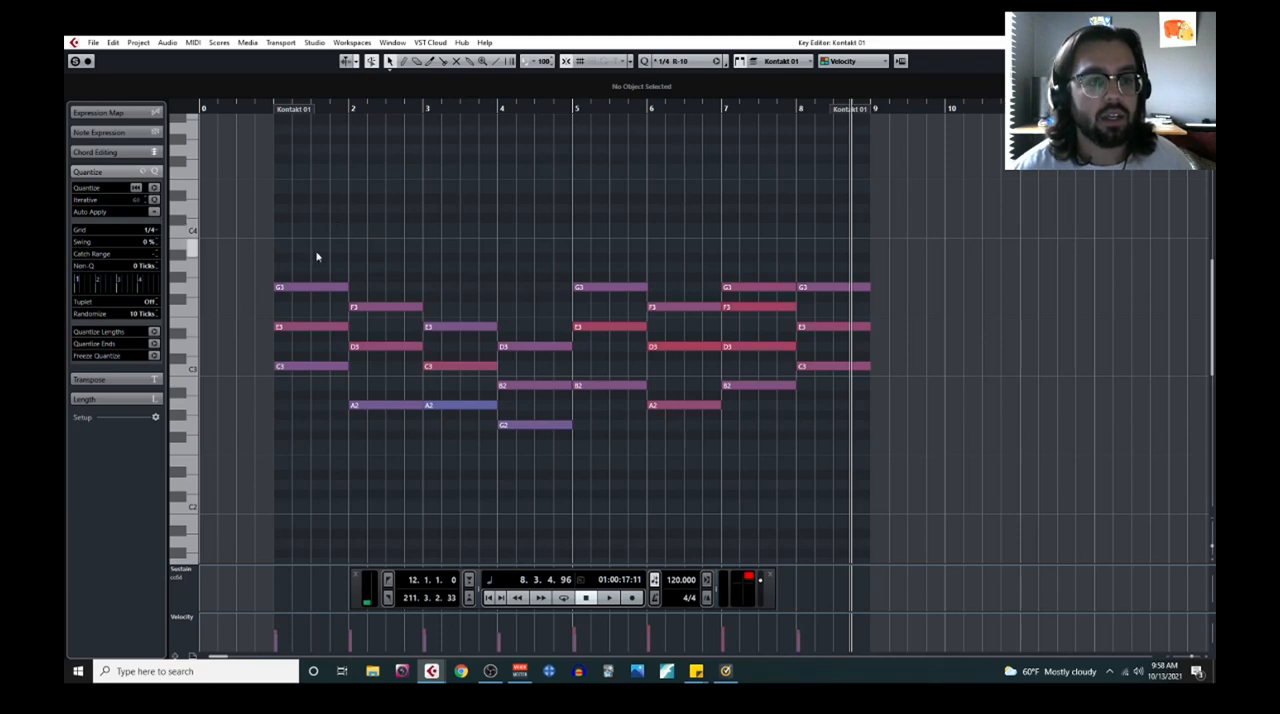
pyautogui.scroll(-3)
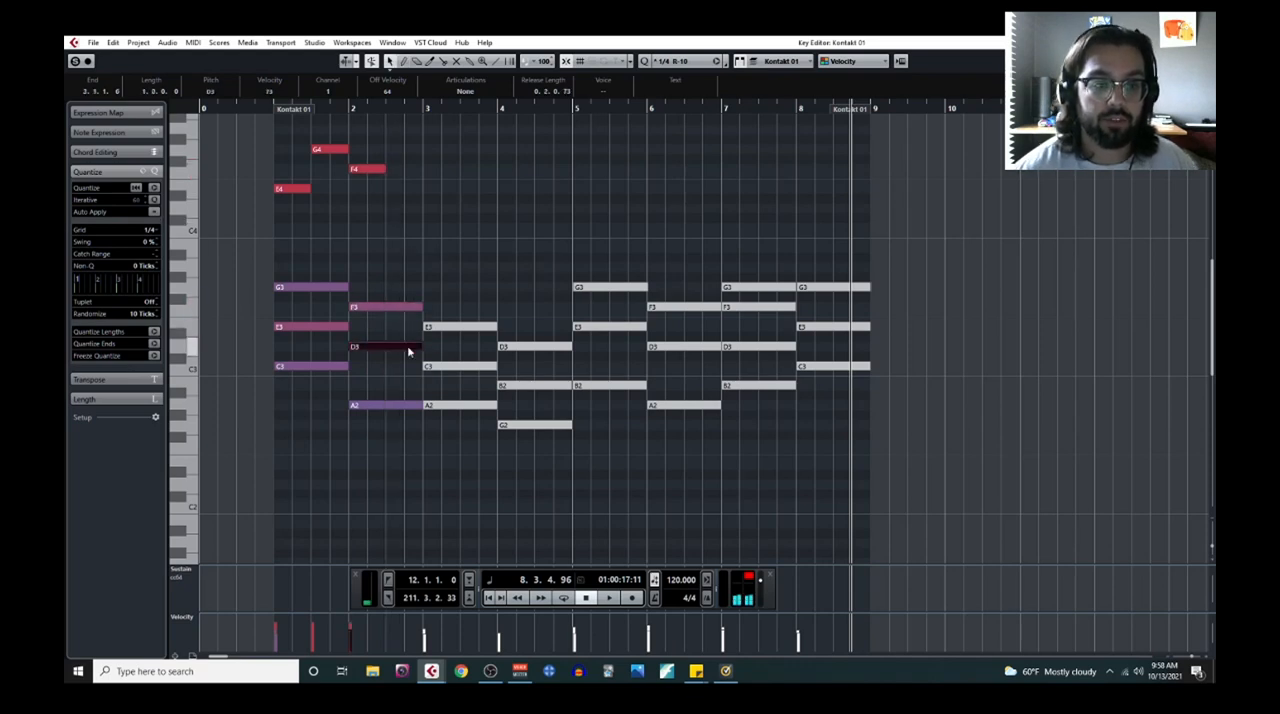
pyautogui.click(385, 347)
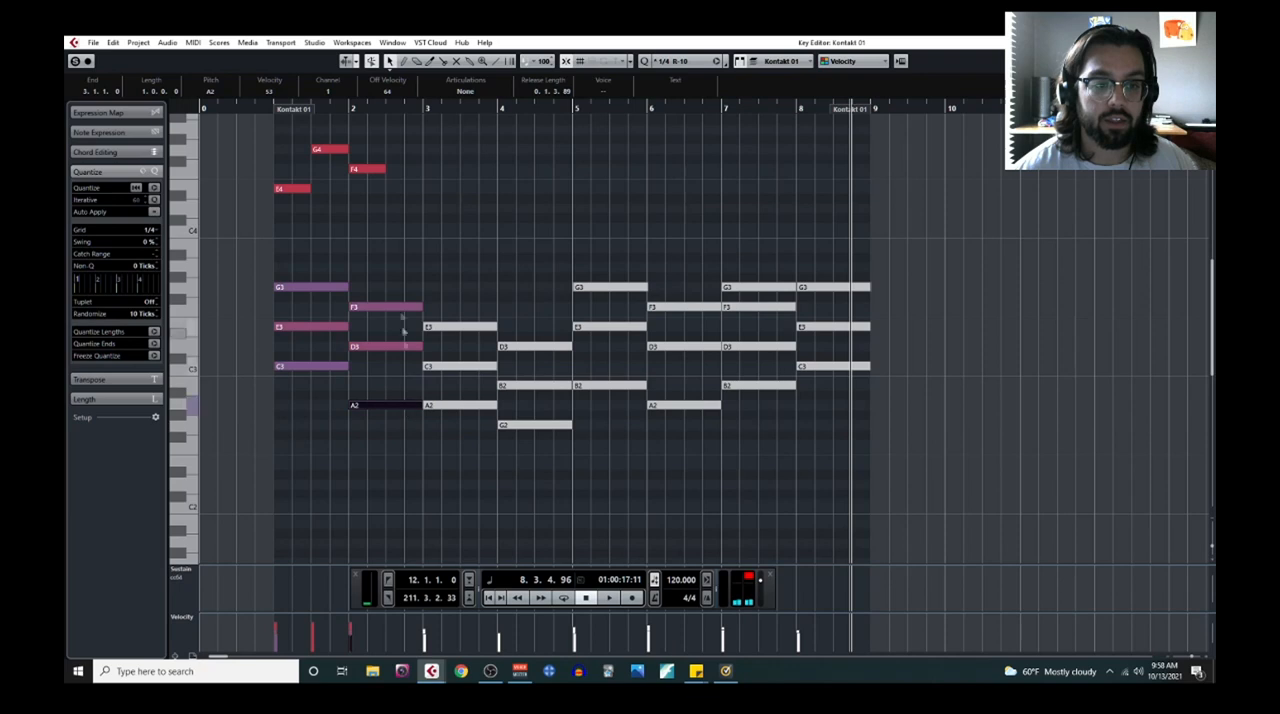
pyautogui.scroll(-3)
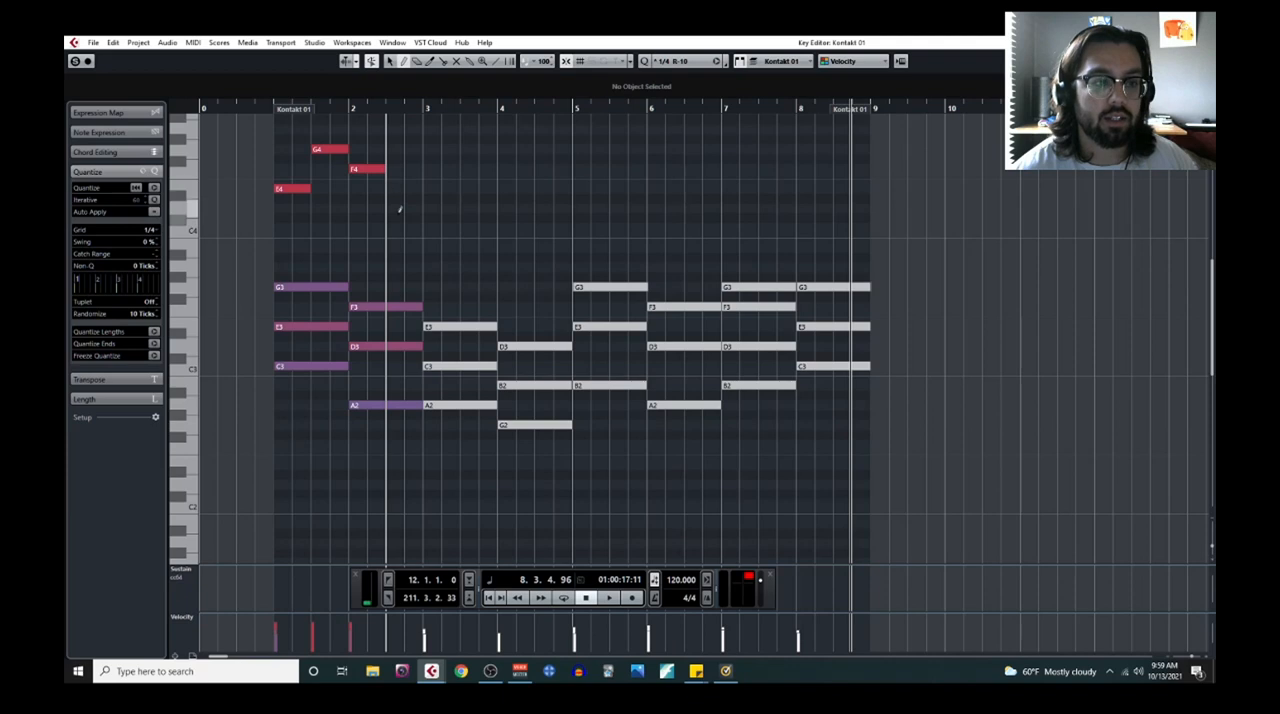
pyautogui.click(405, 208)
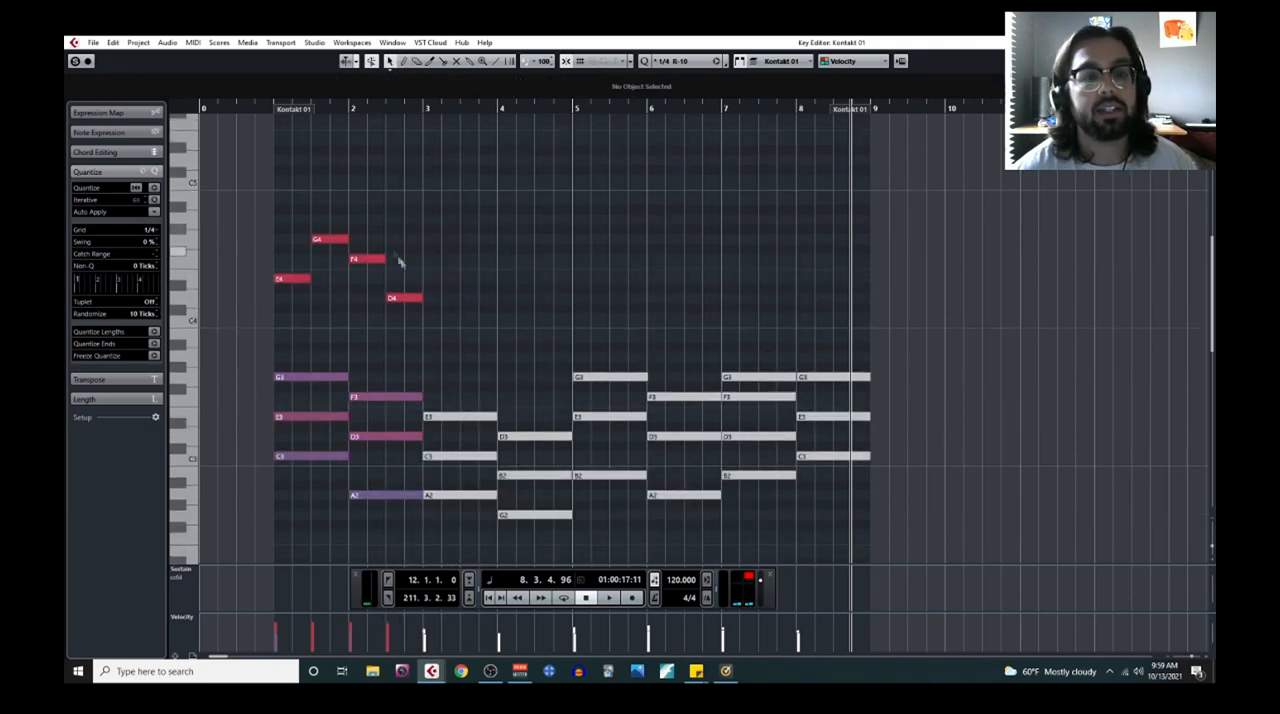
pyautogui.moveTo(492, 371)
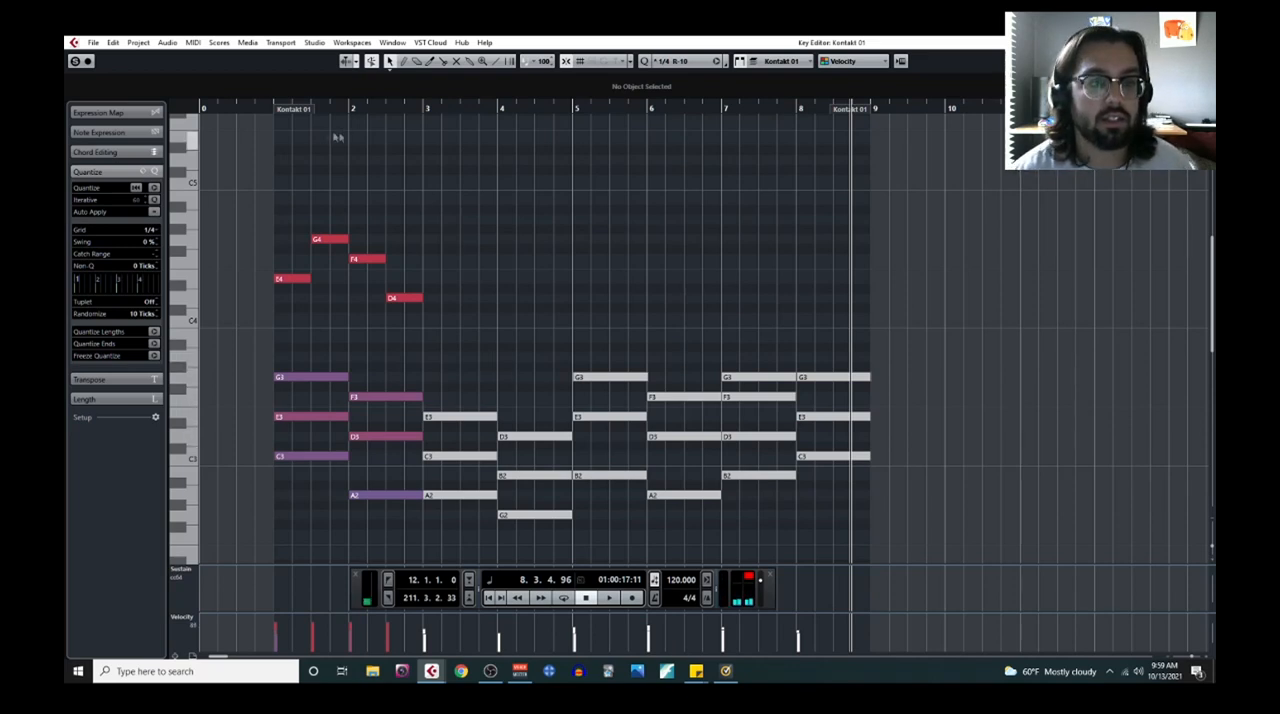
# Rework the motif into a short E4 pickup with longer G4, F4, D4, then audition.
pyautogui.click(608, 597)
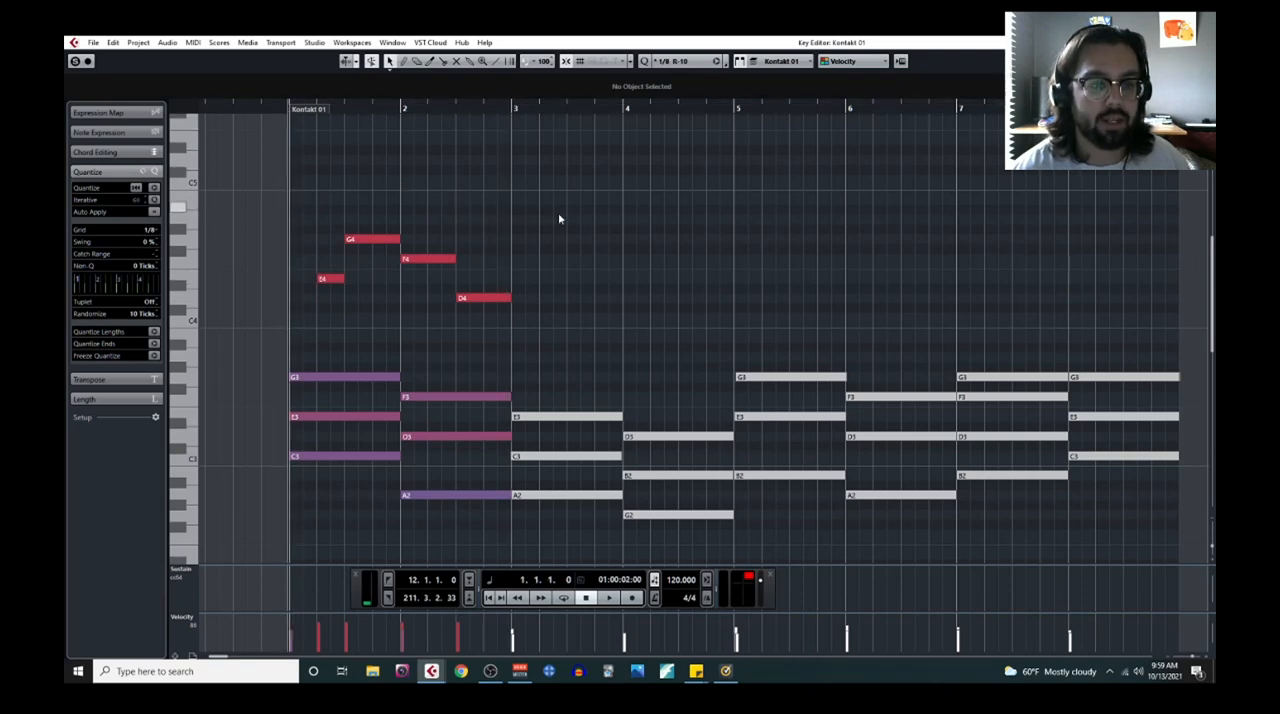
pyautogui.click(608, 597)
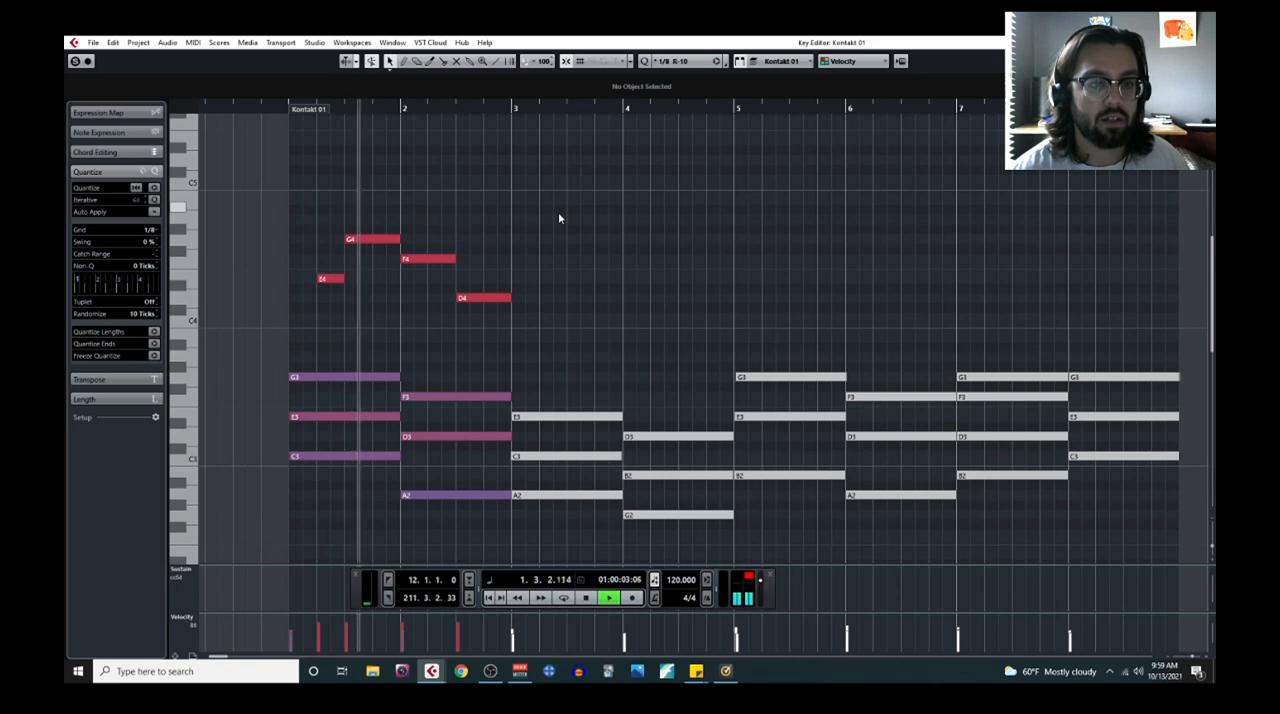
pyautogui.click(585, 597)
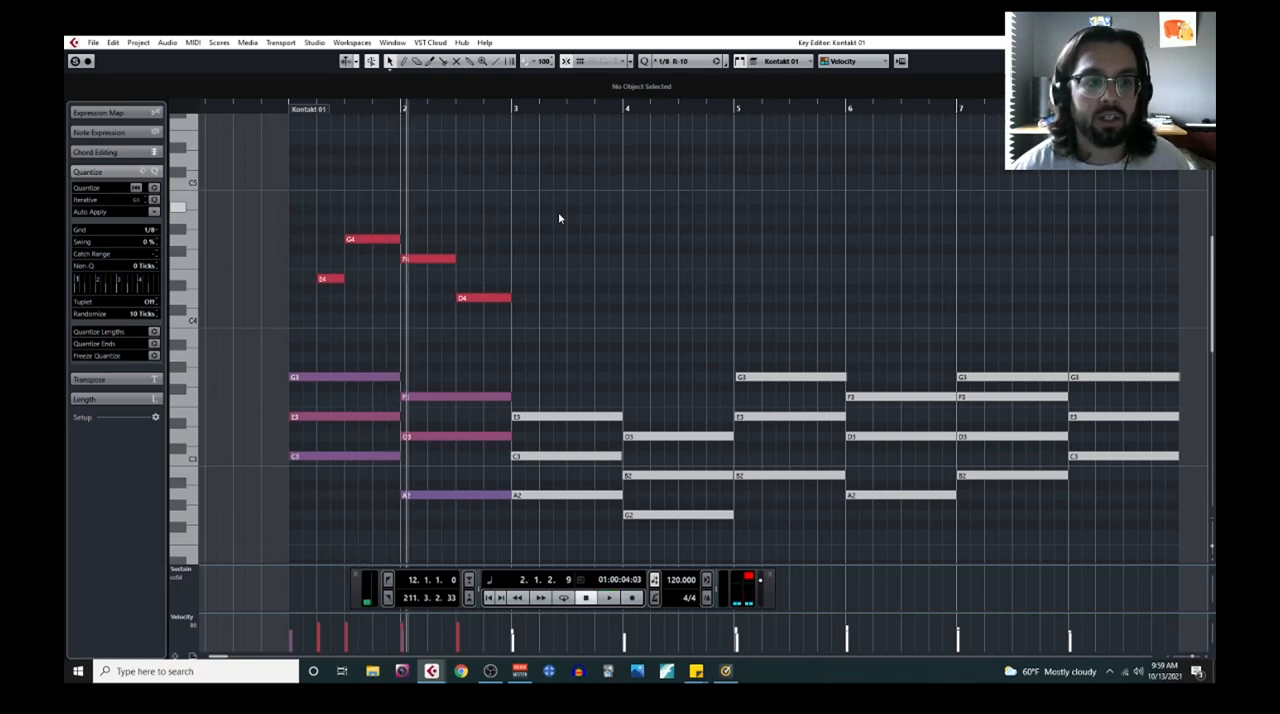
pyautogui.moveTo(418, 318)
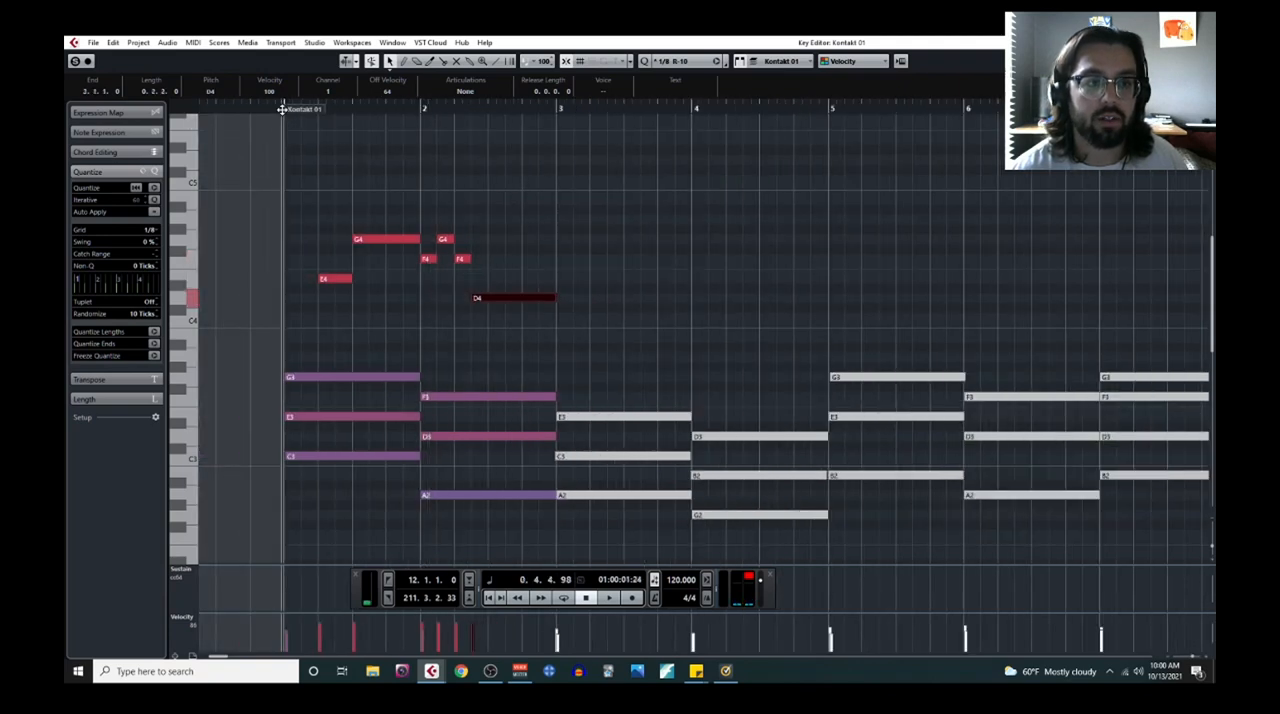
# Shift the bar 2 F4, G4, F4, D4 notes later on the 1/8 grid and audition.
pyautogui.click(608, 597)
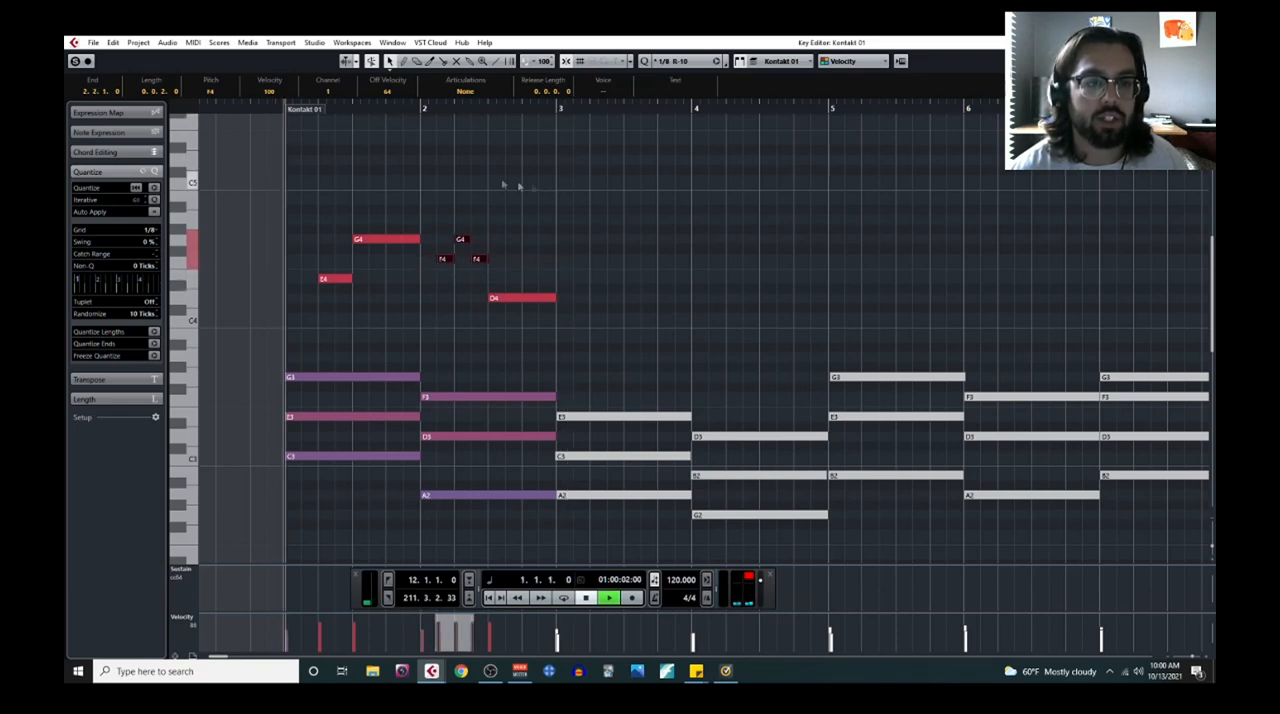
pyautogui.click(608, 597)
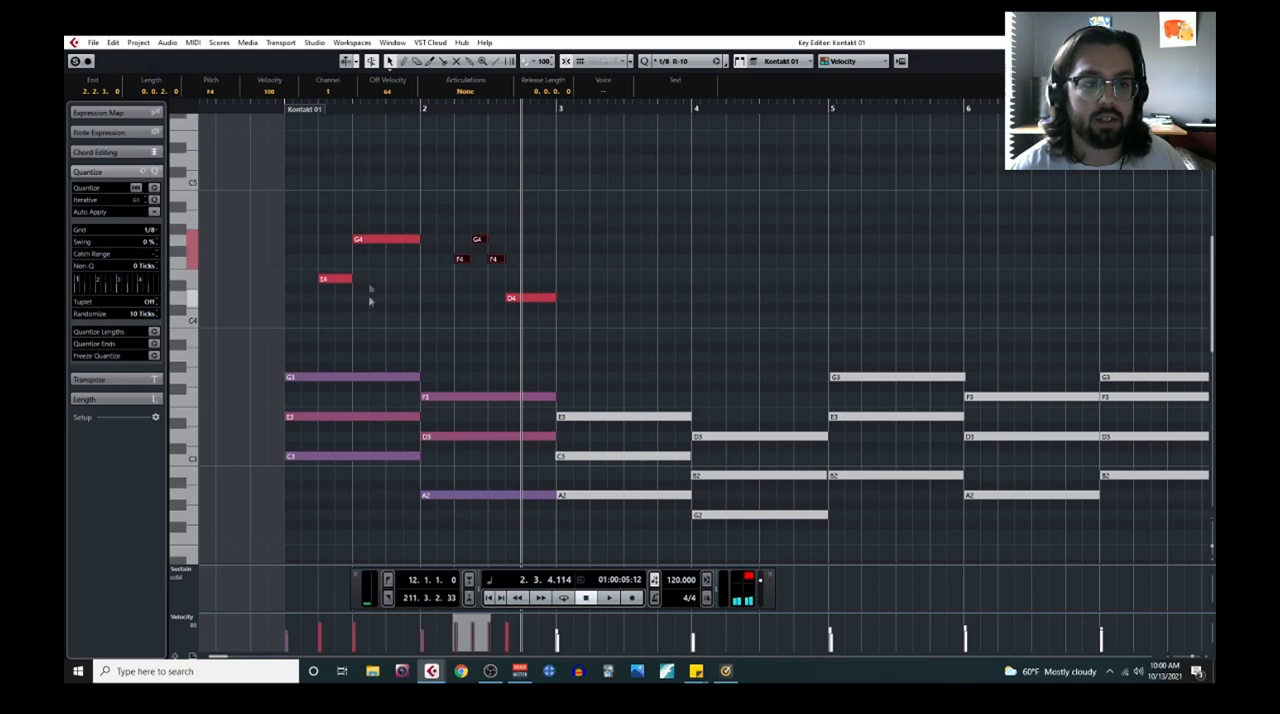
pyautogui.click(608, 597)
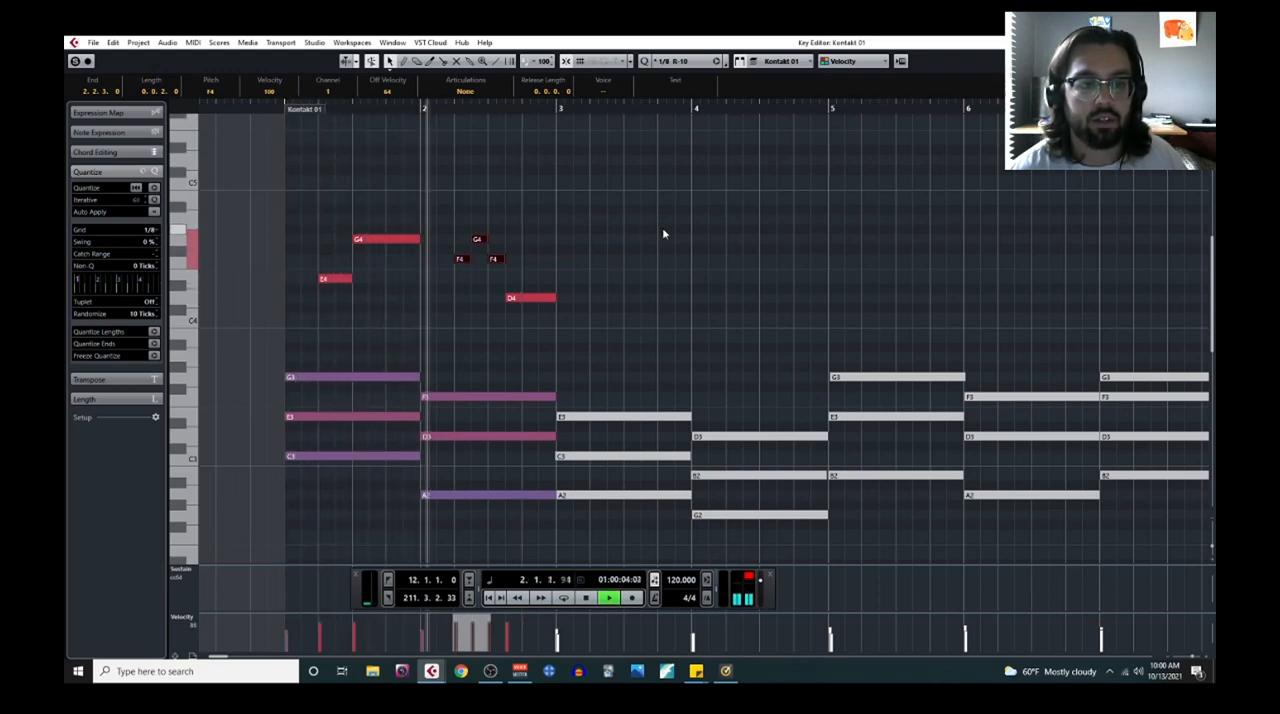
pyautogui.click(585, 597)
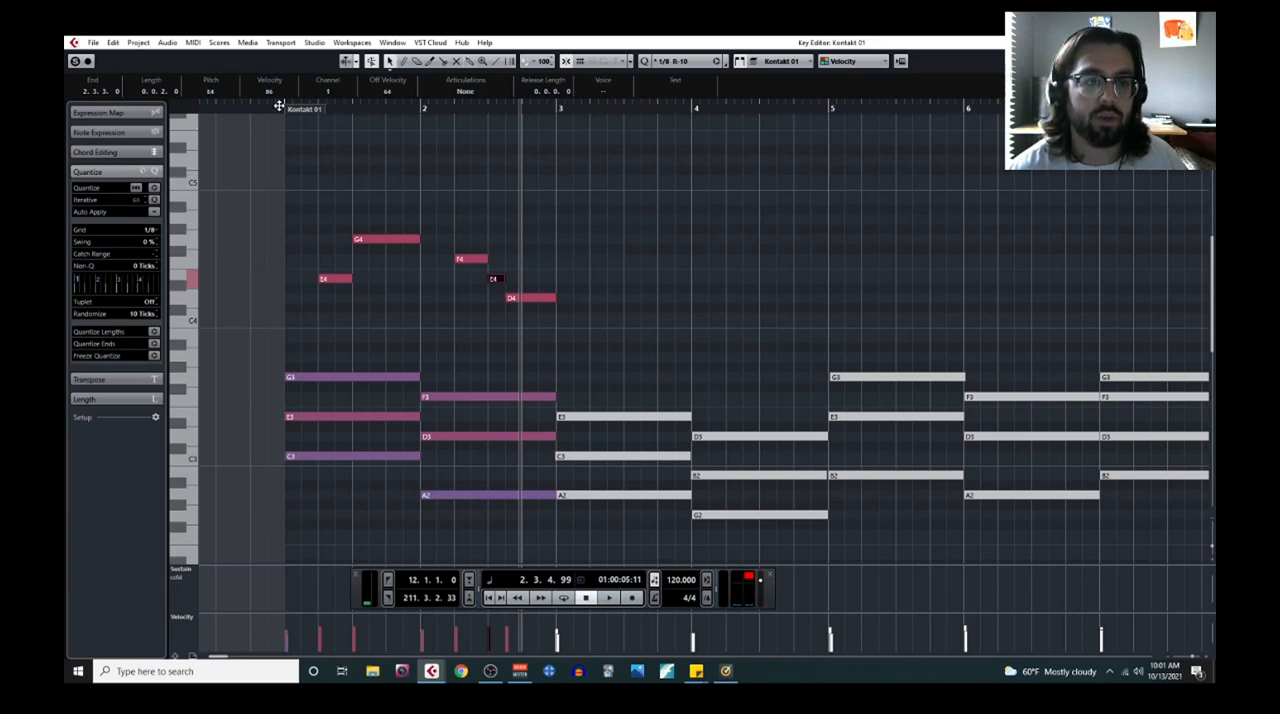
# Extend the melody into bars 3–4 with E4, a high A4, then F4–E4–D4.
pyautogui.click(608, 597)
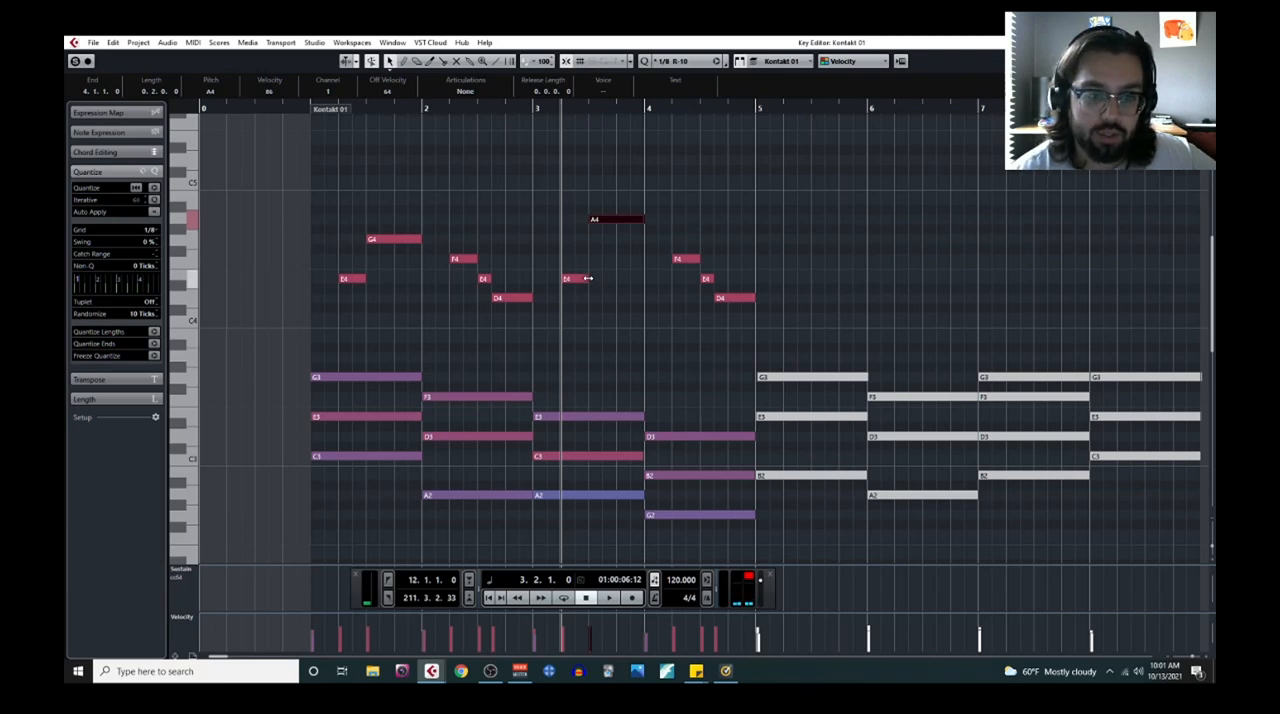
pyautogui.moveTo(686, 400)
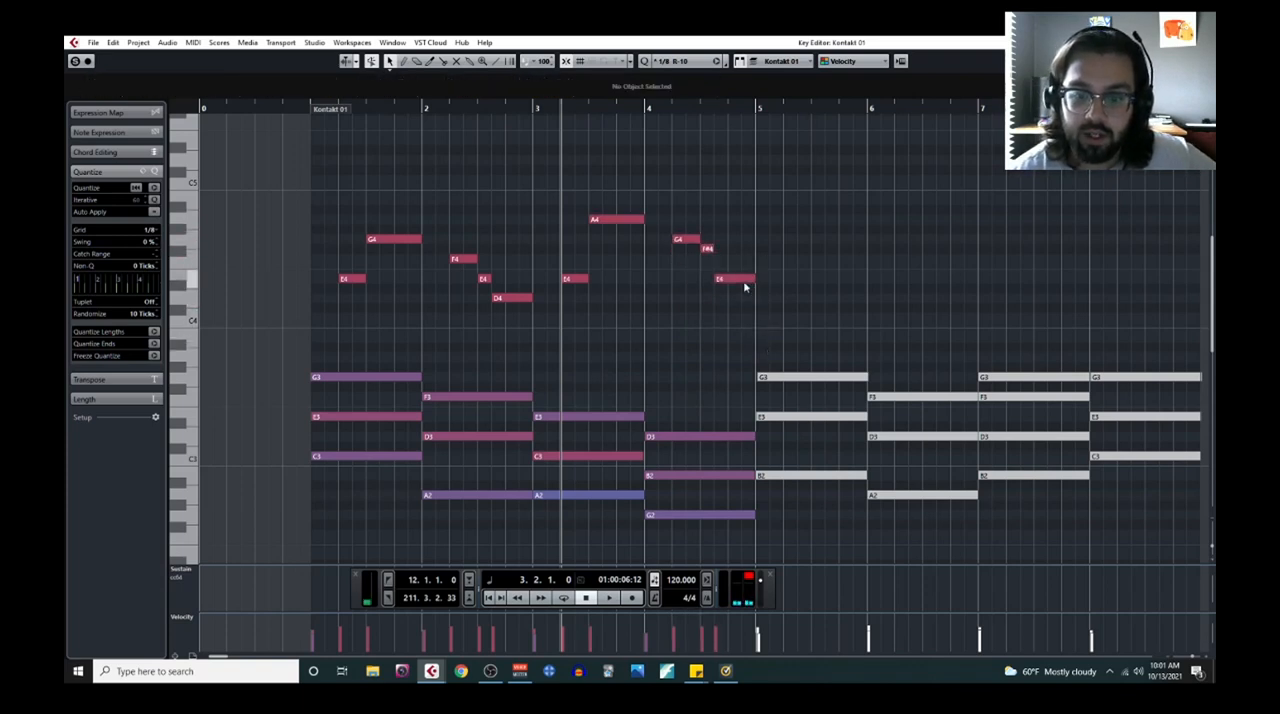
# Change bar 4's last note to F4 so the line slides G4–F#4–F4.
pyautogui.click(735, 279)
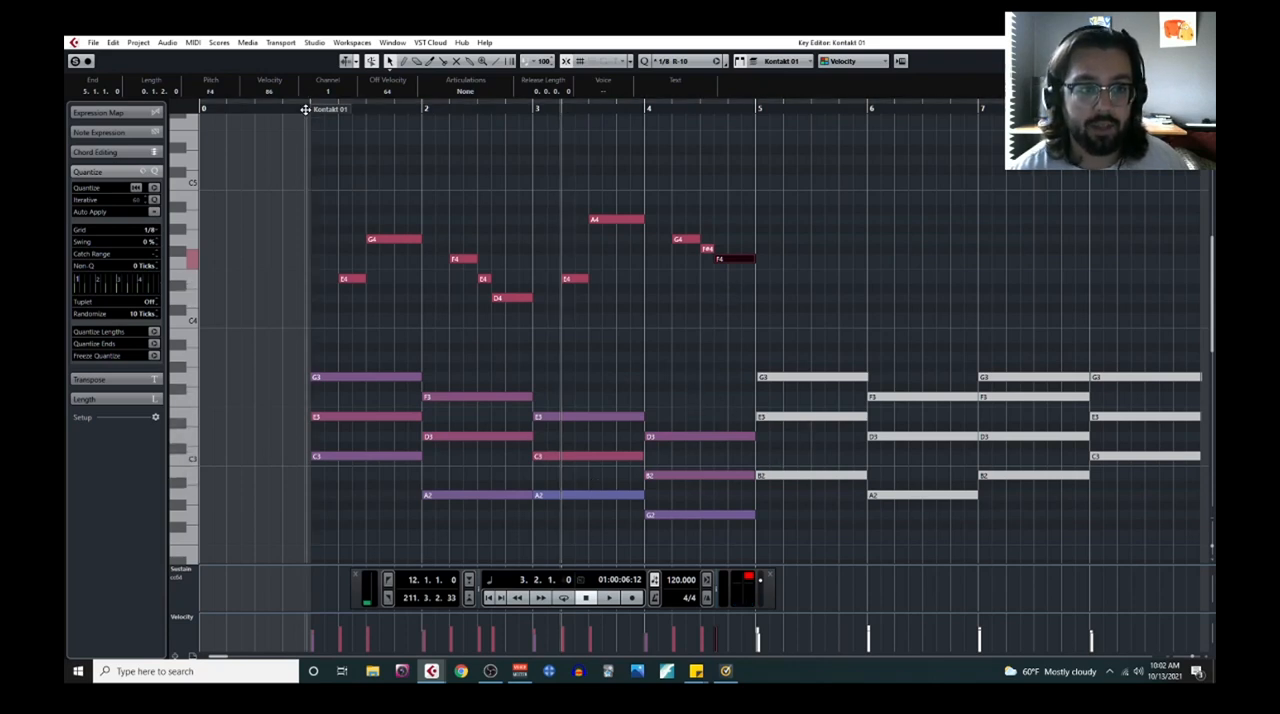
pyautogui.click(608, 597)
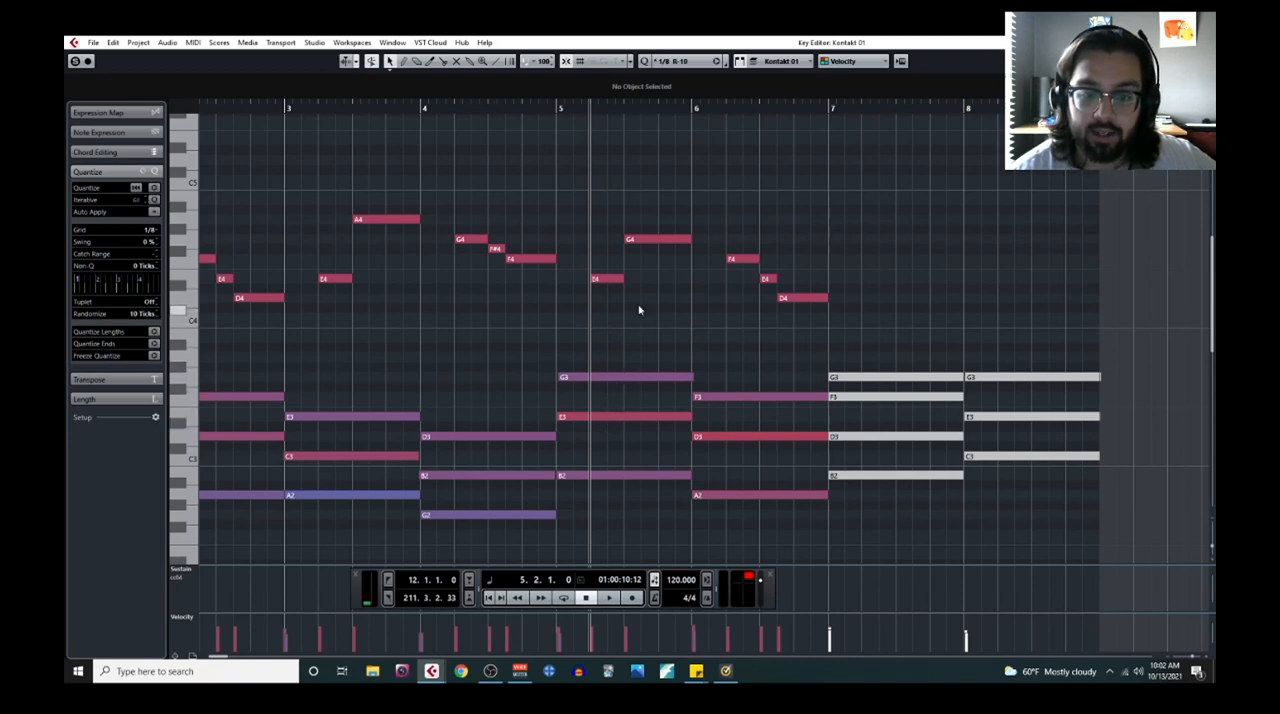
pyautogui.moveTo(660, 246)
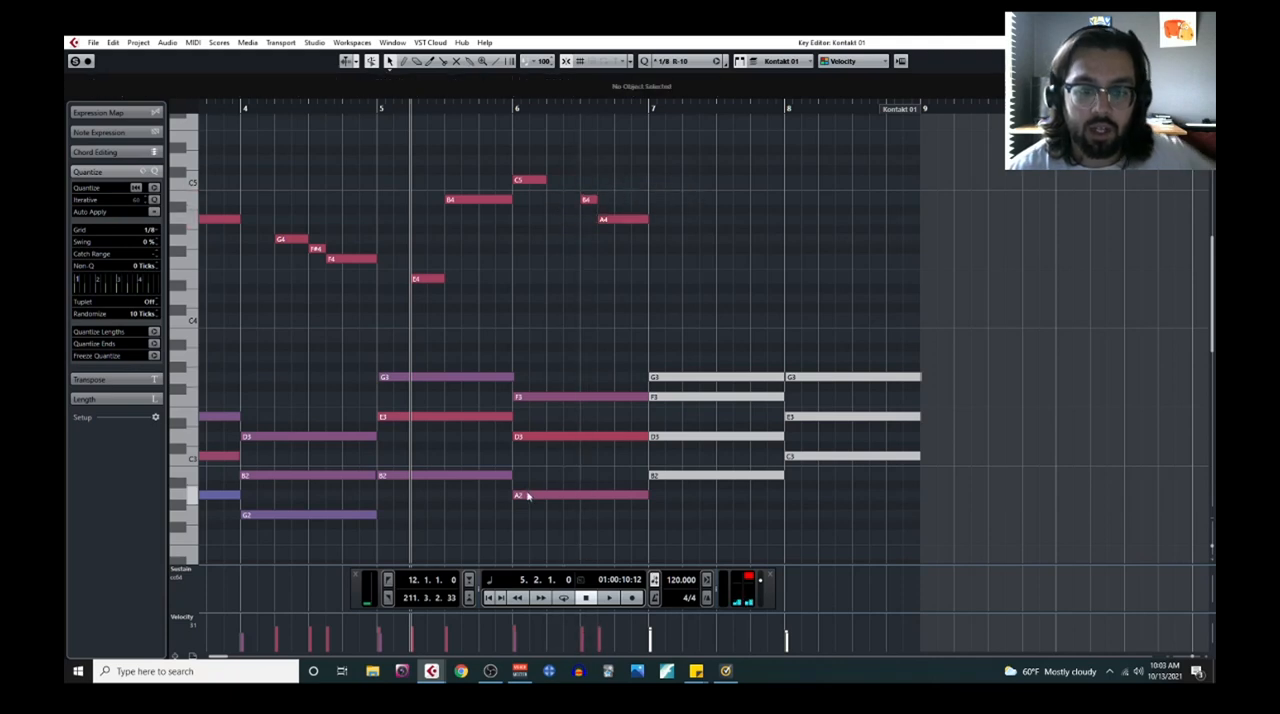
# Redraw bars 5–6 as E4, a long B4, then C5, B4 and A4.
pyautogui.scroll(-3)
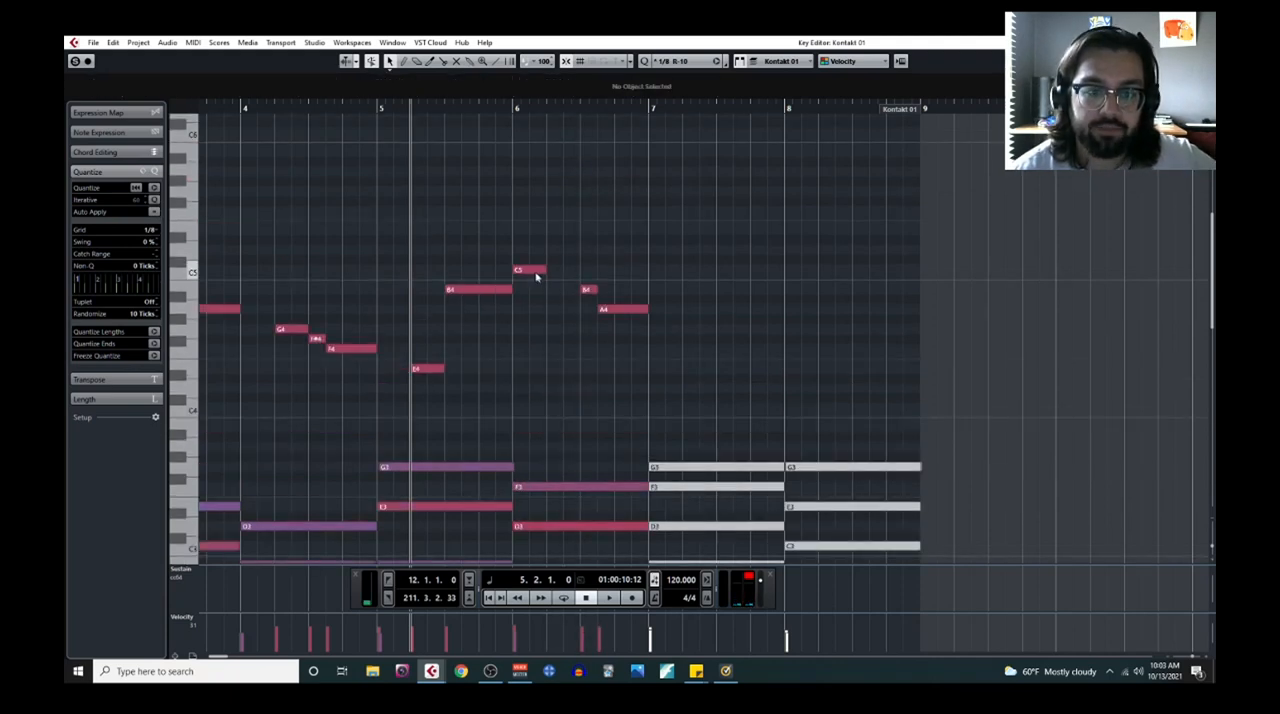
# Bring the bar 6 high notes down a step to C5/B4 and lengthen the C5.
pyautogui.click(528, 268)
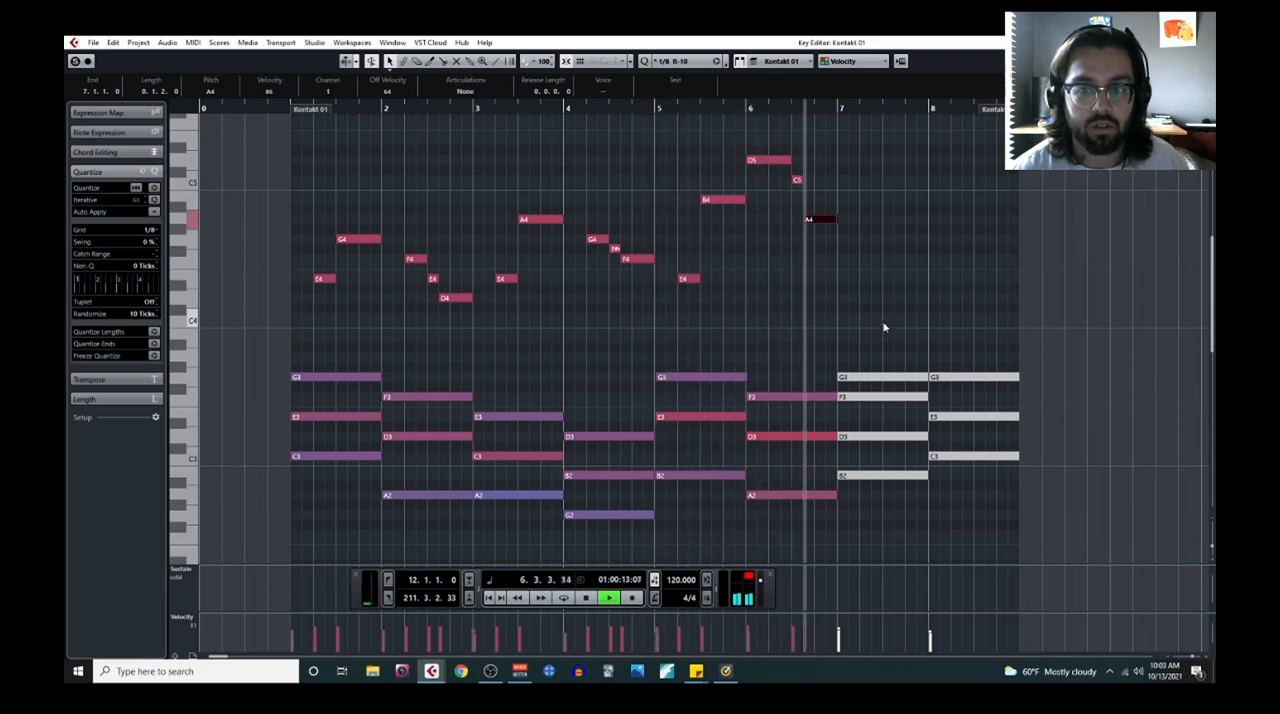
pyautogui.moveTo(795, 180); pyautogui.dragTo(765, 170)
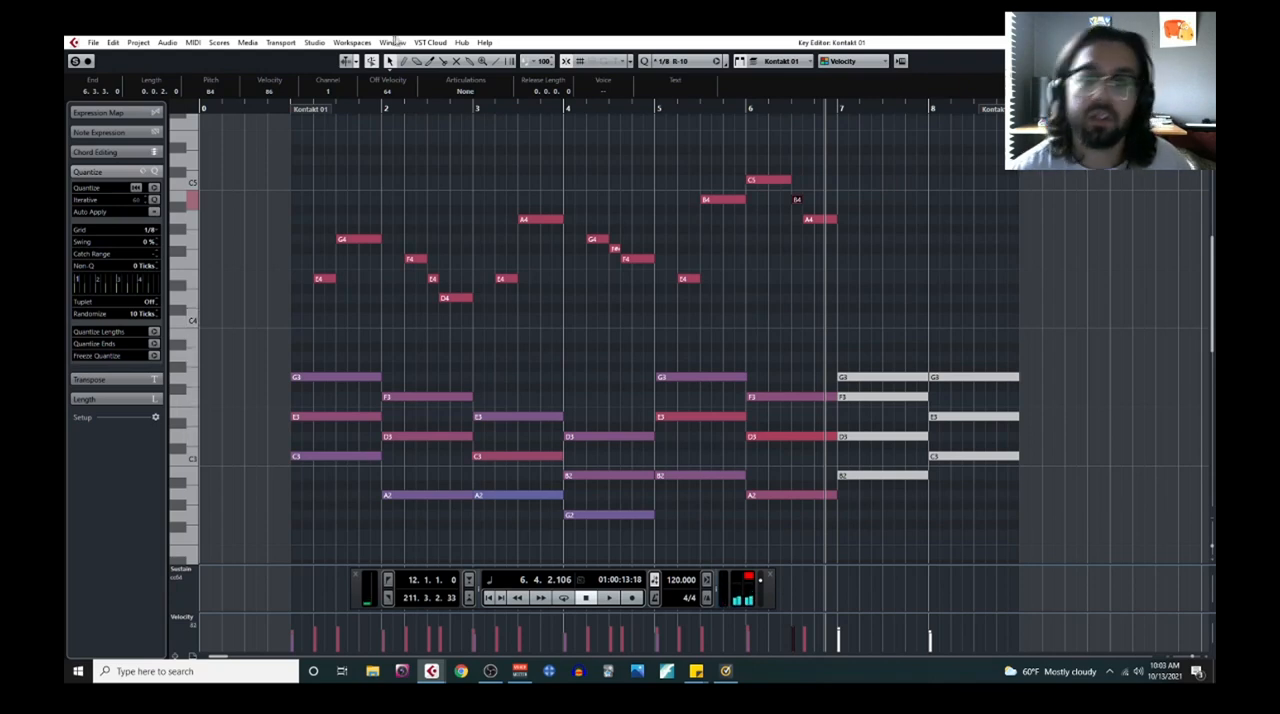
pyautogui.click(608, 597)
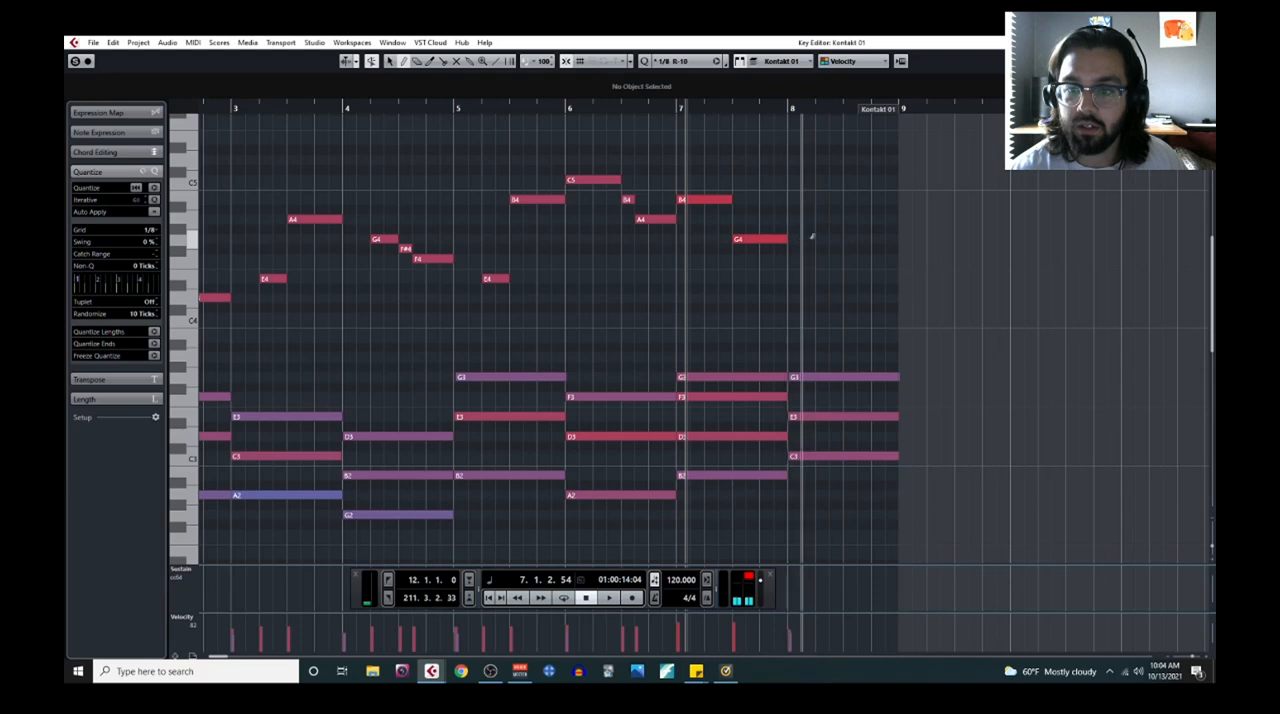
# Add the closing short G4 dropping to a final C4 in bar 8.
pyautogui.click(820, 238)
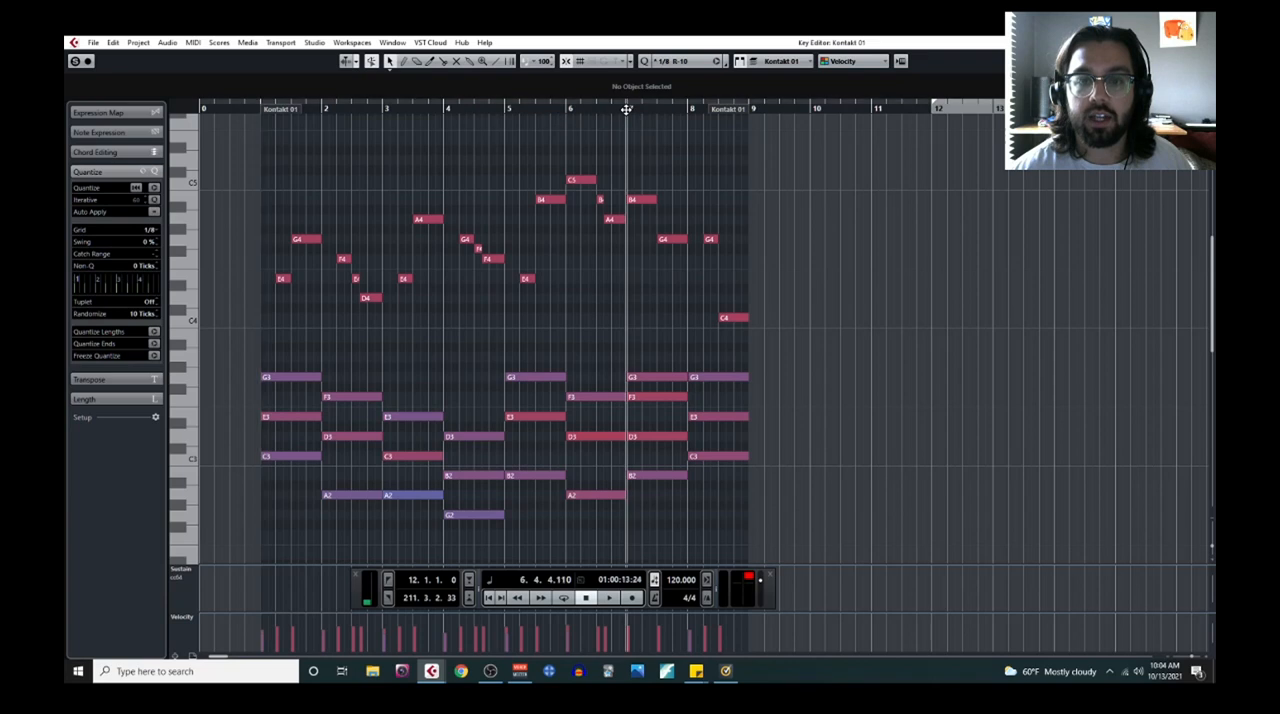
pyautogui.click(608, 597)
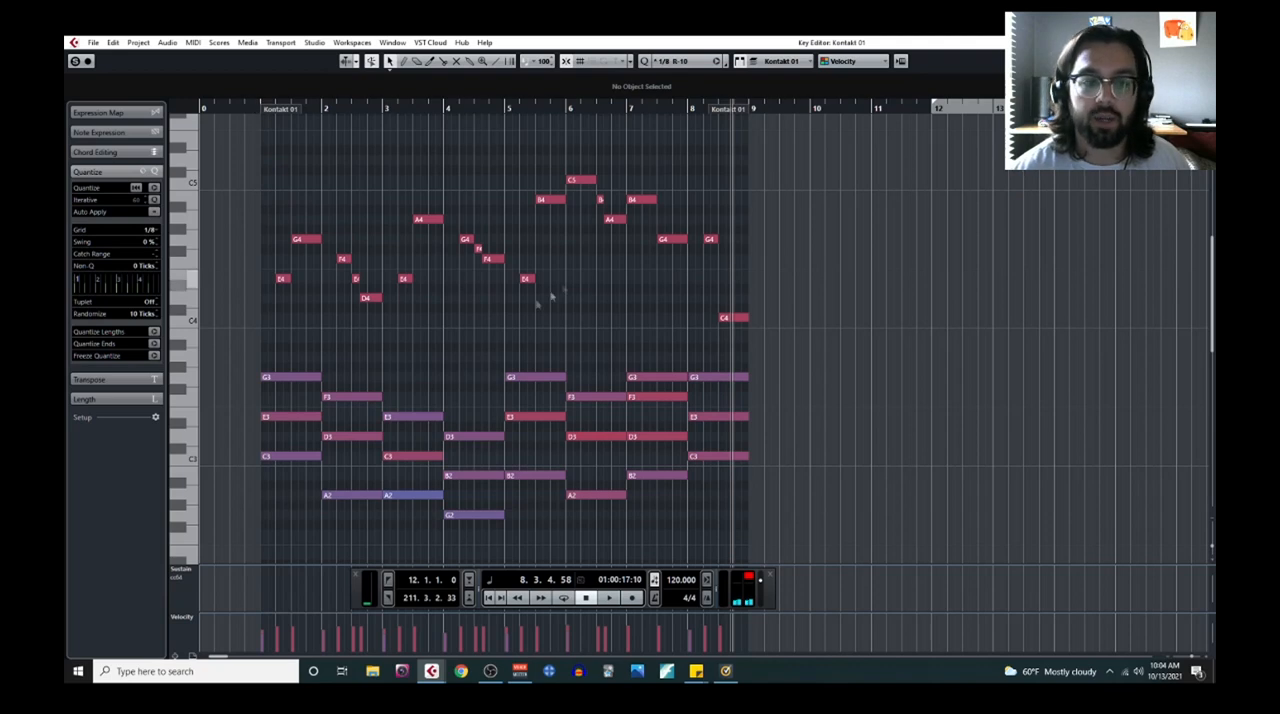
pyautogui.moveTo(754, 338)
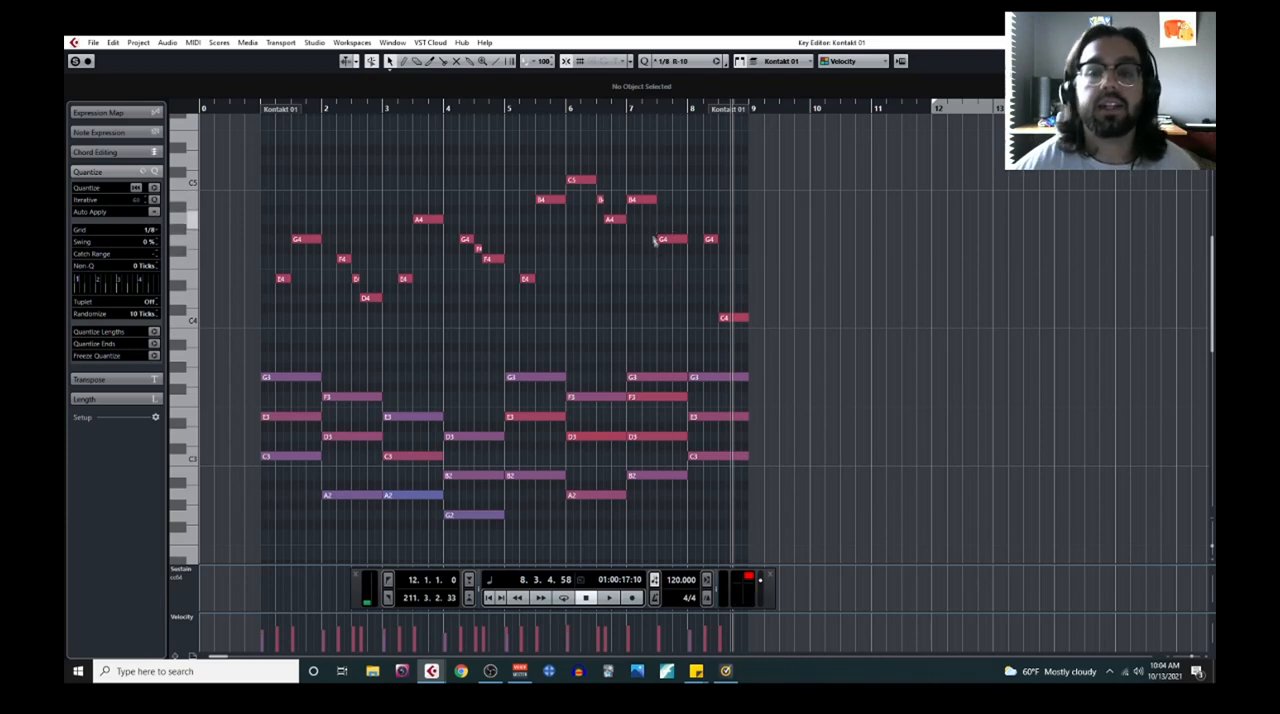
pyautogui.moveTo(730, 378)
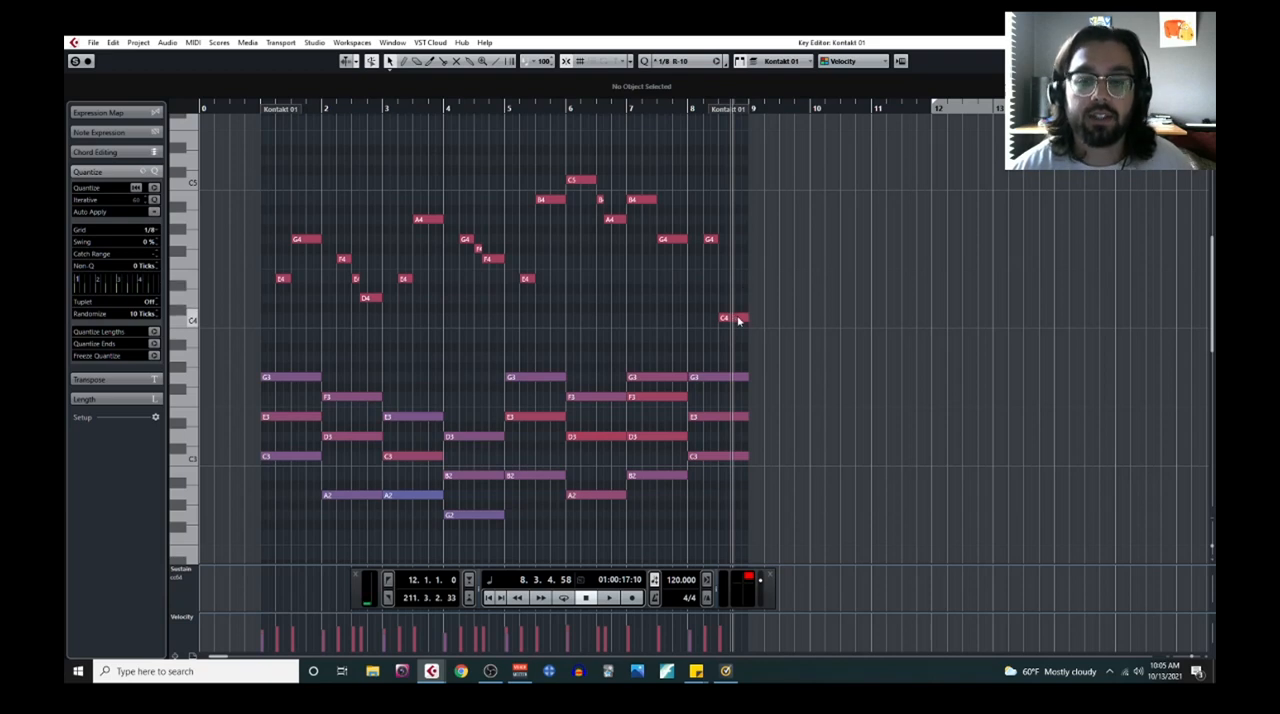
pyautogui.click(725, 318)
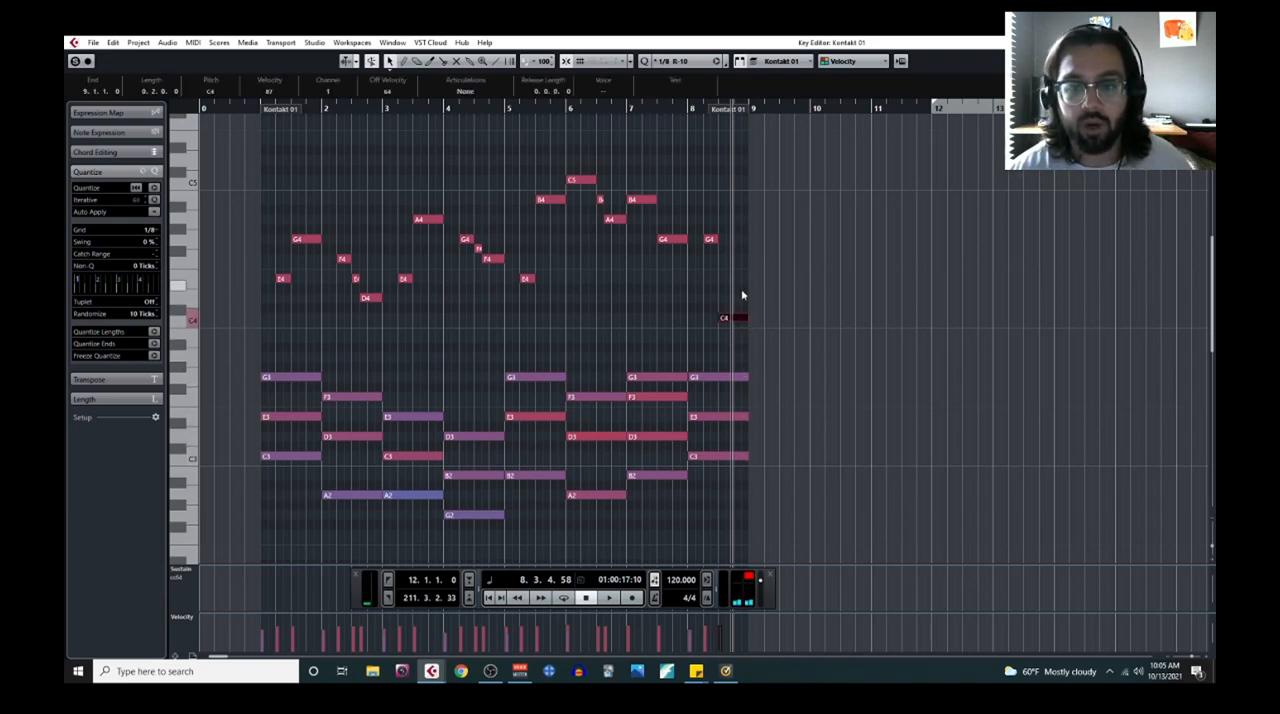